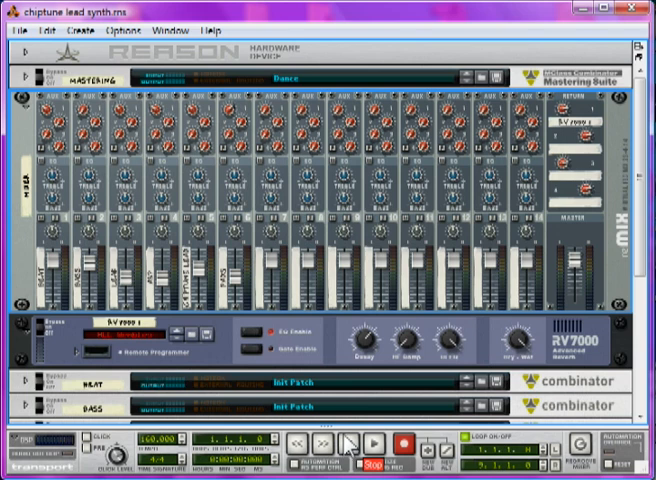
{"action": "mouse_move", "coordinate": [345, 285]}
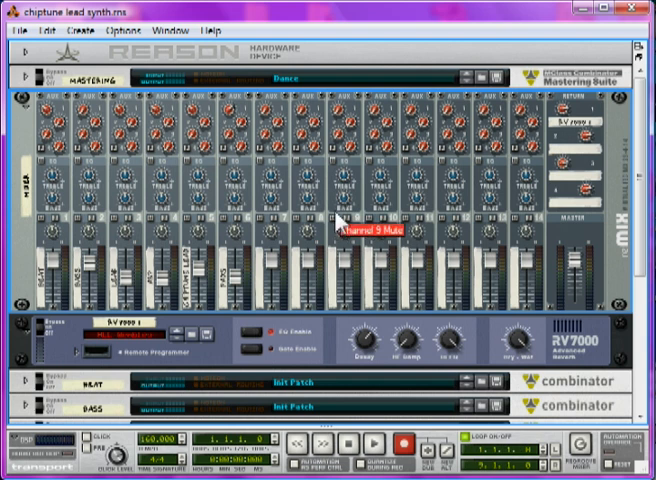
{"action": "mouse_move", "coordinate": [395, 360]}
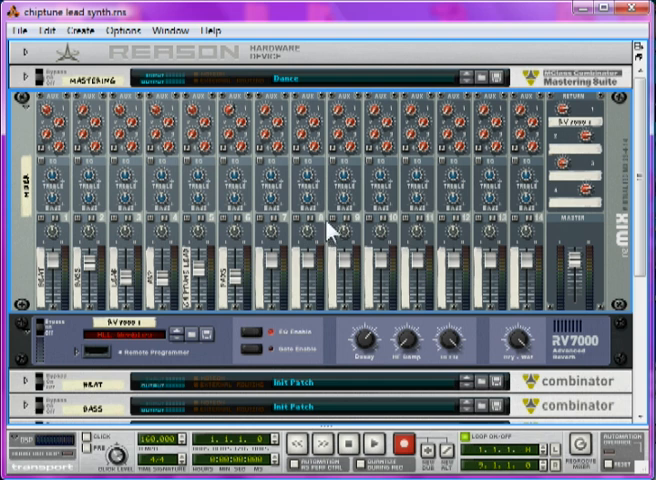
{"action": "mouse_move", "coordinate": [340, 228]}
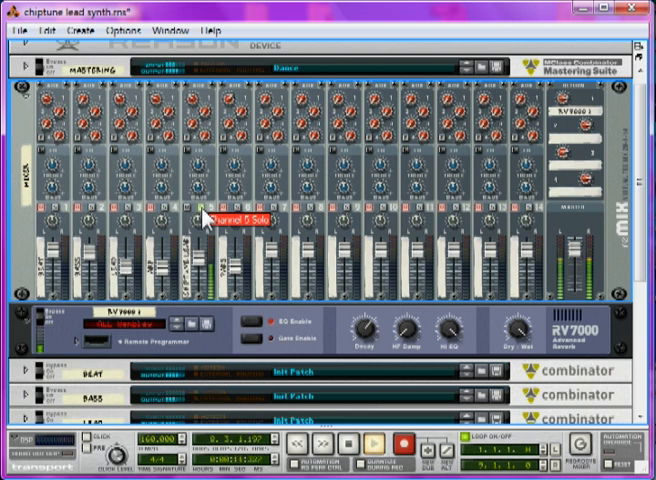
Scroll to the rack bottom and name the new combinator 'CHIPTUNE LEAD'
{"action": "scroll", "scroll_direction": "down", "scroll_amount": 3}
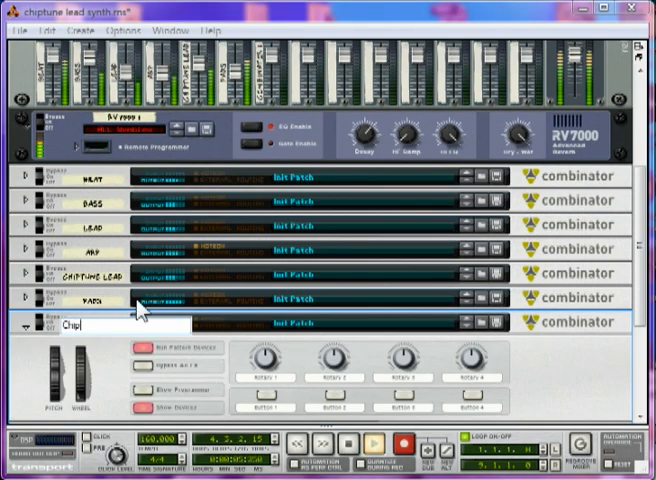
{"action": "type", "text": "CHIPTUNE LEA..."}
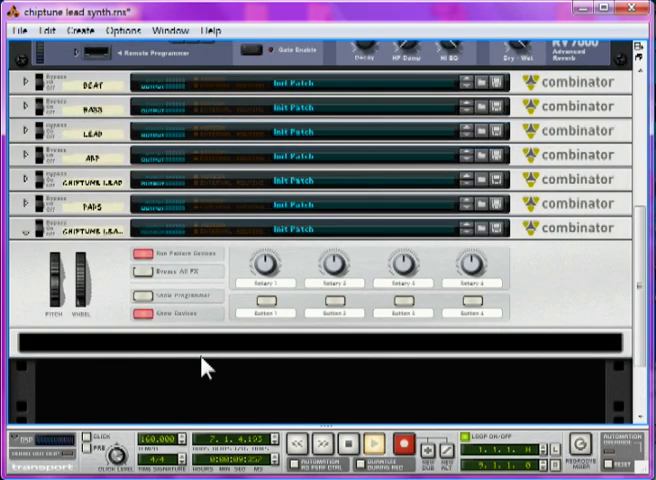
Add a Thor synthesizer to the combinator and switch Osc 1 to Phase Mod Osc
{"action": "right_click", "coordinate": [200, 365]}
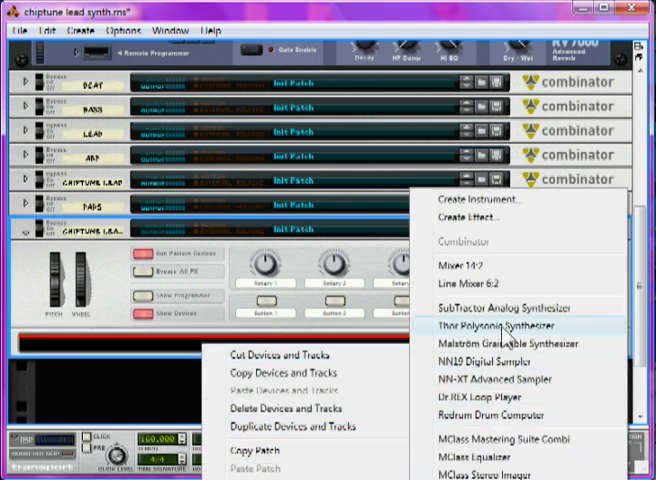
{"action": "left_click", "coordinate": [492, 326]}
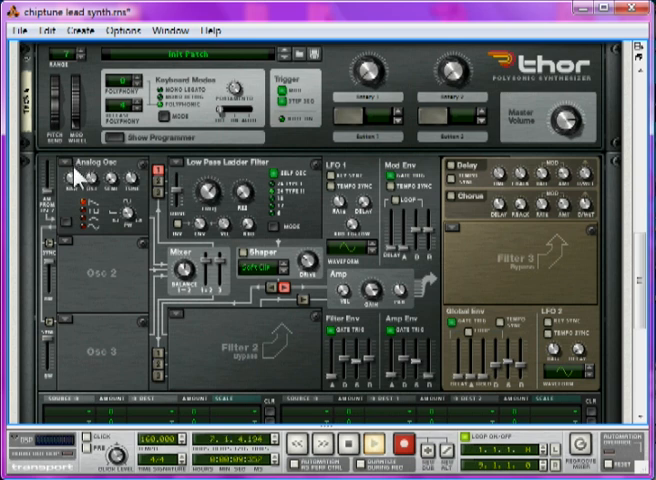
{"action": "left_click", "coordinate": [85, 170]}
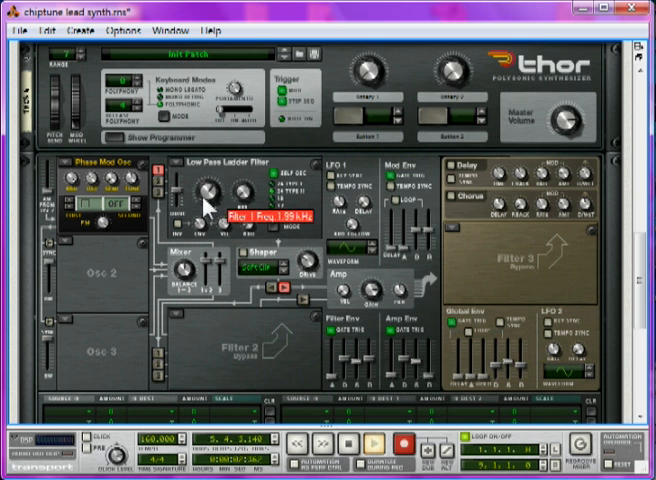
Lower the Low Pass Ladder Filter frequency on Thor to about 1.99 kHz
{"action": "left_click_drag", "start_coordinate": [207, 195], "coordinate": [207, 215]}
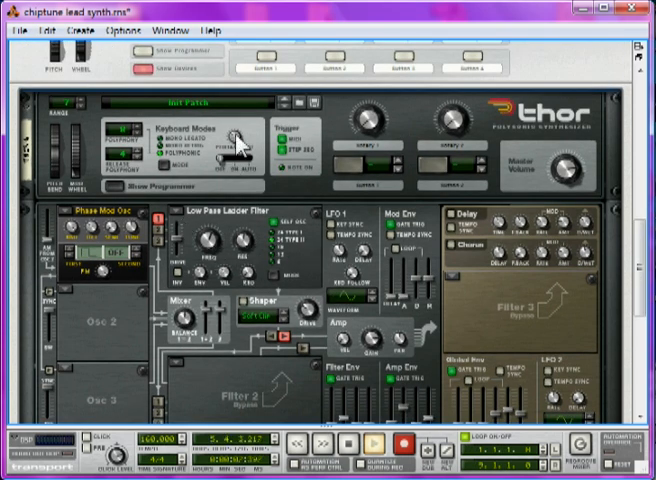
{"action": "mouse_move", "coordinate": [230, 168]}
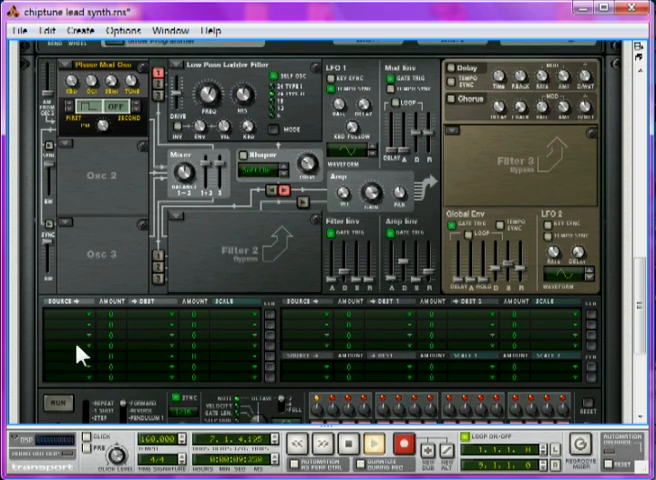
Set modulation slot 1 source to LFO 1 with an Osc 1 destination
{"action": "left_click", "coordinate": [65, 323]}
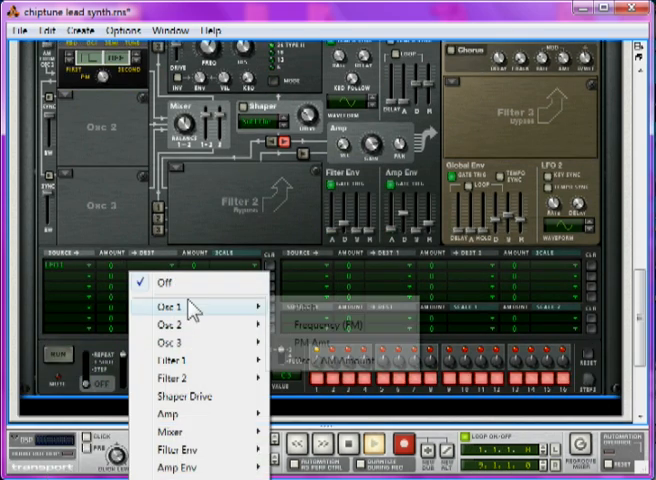
{"action": "left_click", "coordinate": [166, 306]}
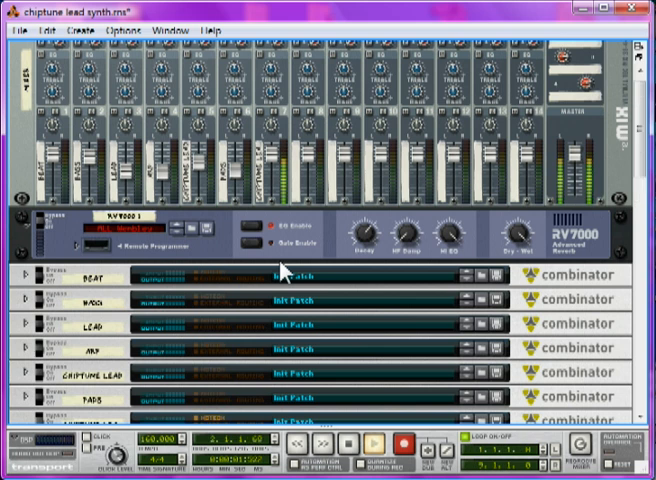
Expand the RV7000 Remote Programmer and show the Hall reverb decay settings
{"action": "scroll", "scroll_direction": "up", "scroll_amount": 3}
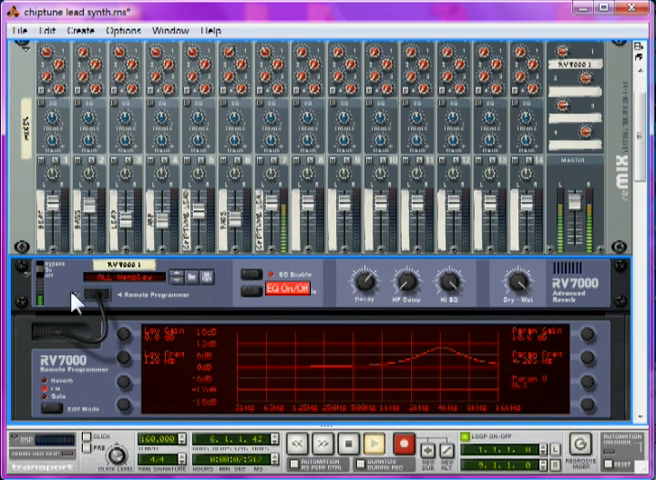
{"action": "left_click", "coordinate": [283, 291]}
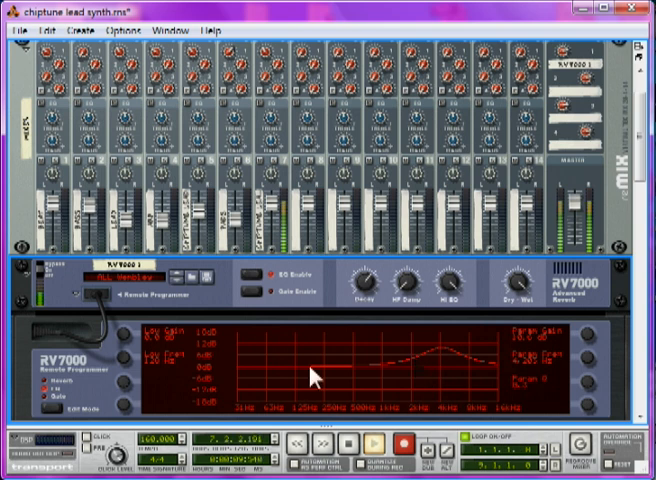
{"action": "left_click", "coordinate": [40, 398]}
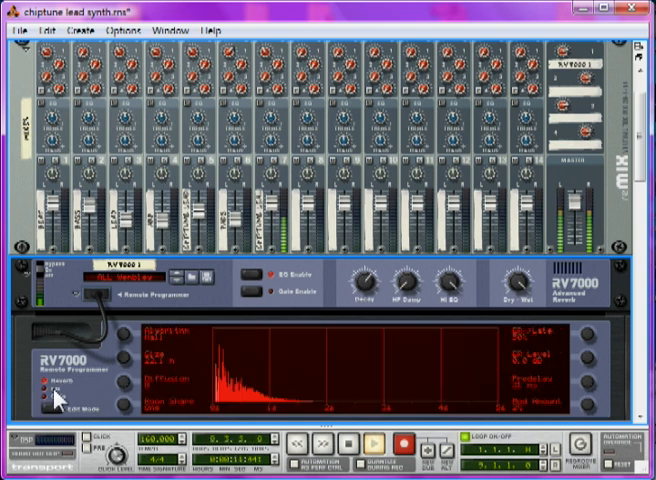